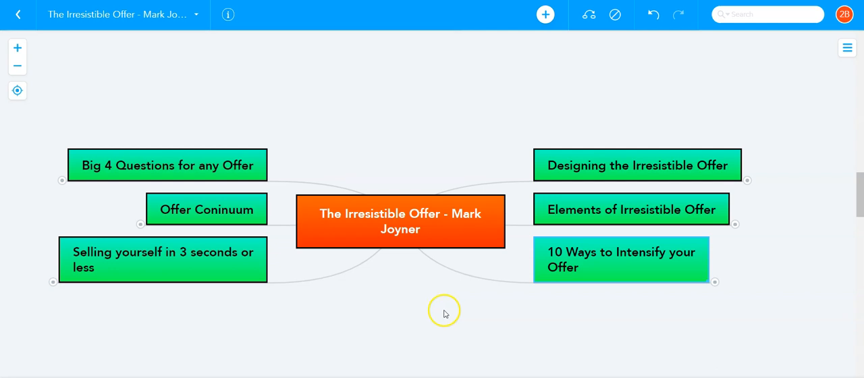
pyautogui.moveTo(444, 313)
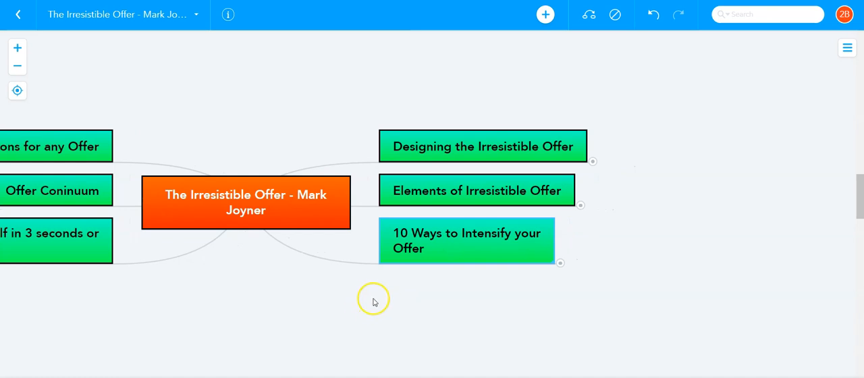
pyautogui.moveTo(378, 299)
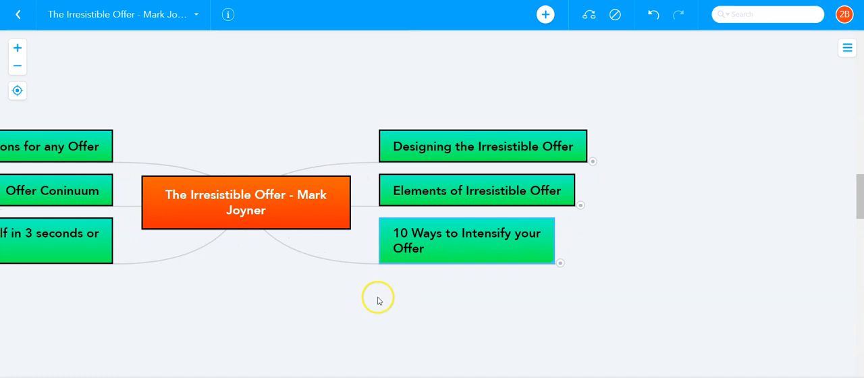
pyautogui.moveTo(378, 300)
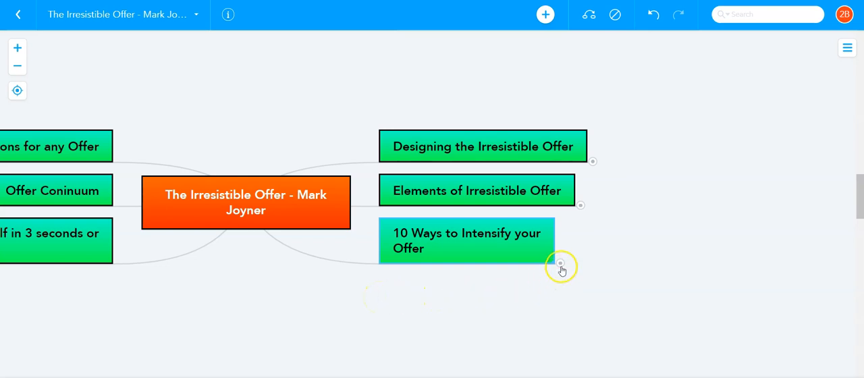
# Step: Reveal Urgency's points: Use Urgency, Expiring offer and Expiring BONUSes
pyautogui.click(560, 264)
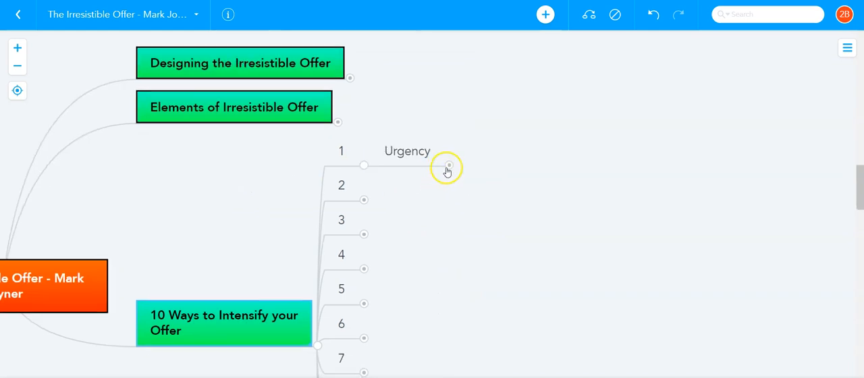
pyautogui.click(449, 167)
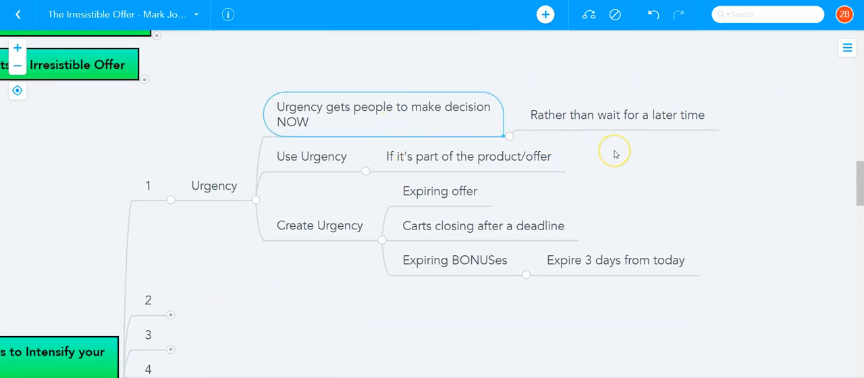
pyautogui.moveTo(614, 154)
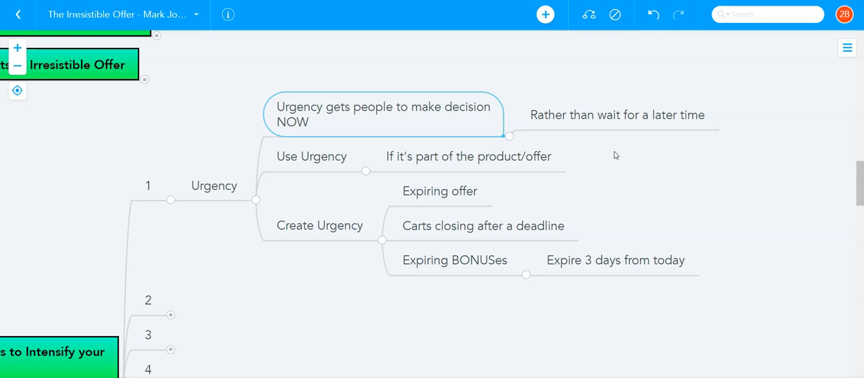
pyautogui.click(310, 156)
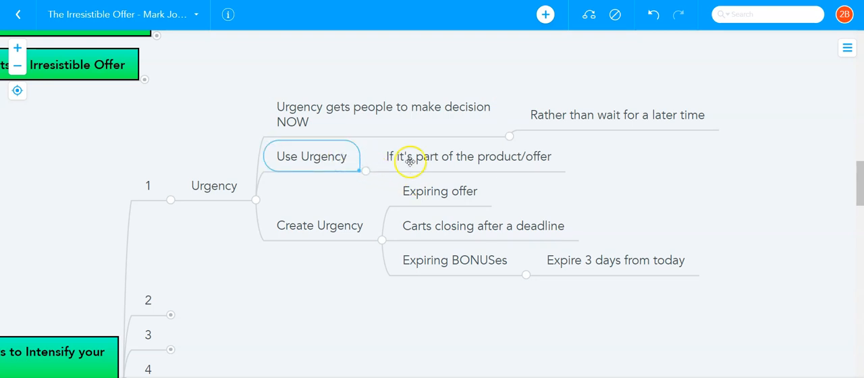
pyautogui.moveTo(597, 184)
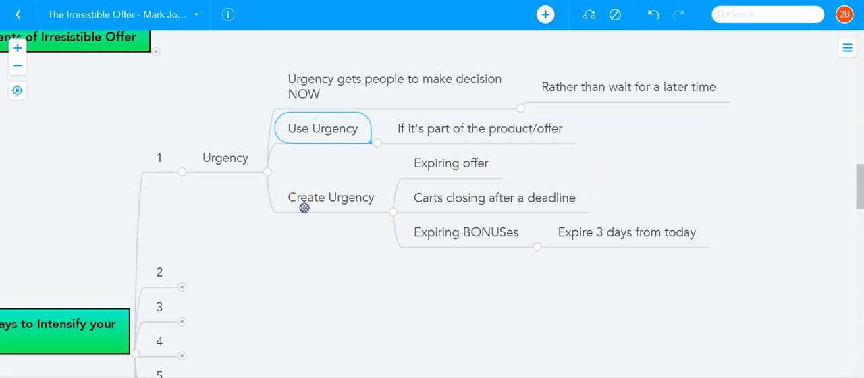
pyautogui.click(451, 162)
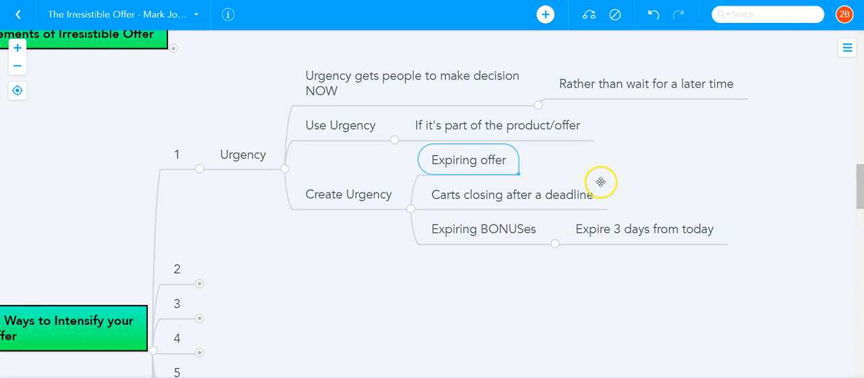
pyautogui.click(483, 230)
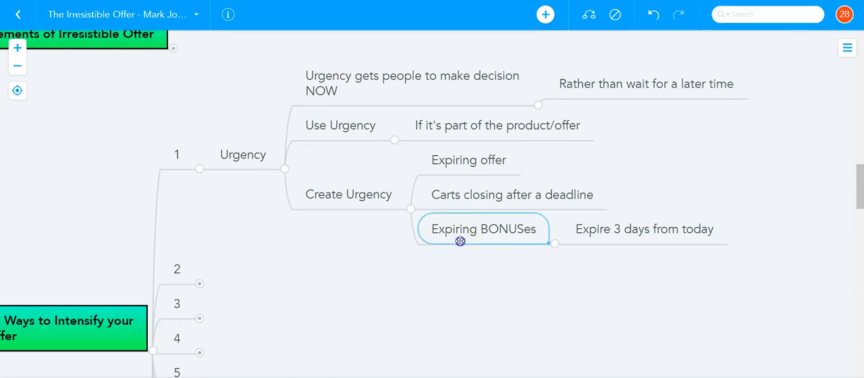
pyautogui.moveTo(402, 240)
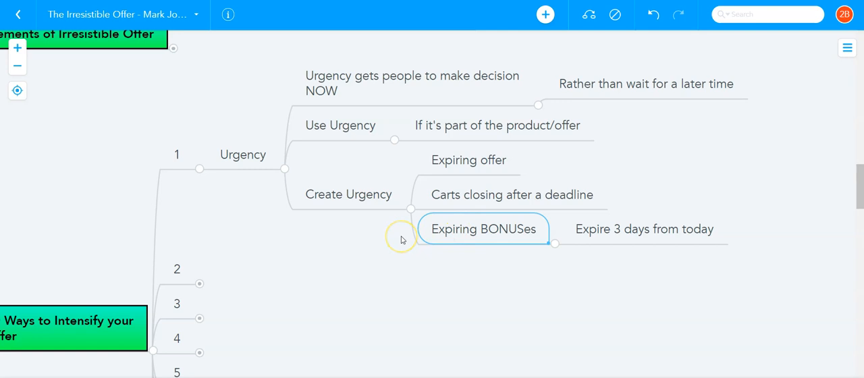
pyautogui.moveTo(330, 250)
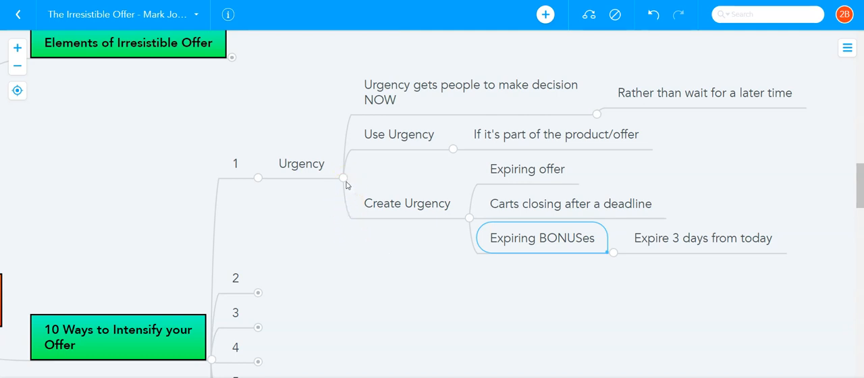
pyautogui.moveTo(340, 184)
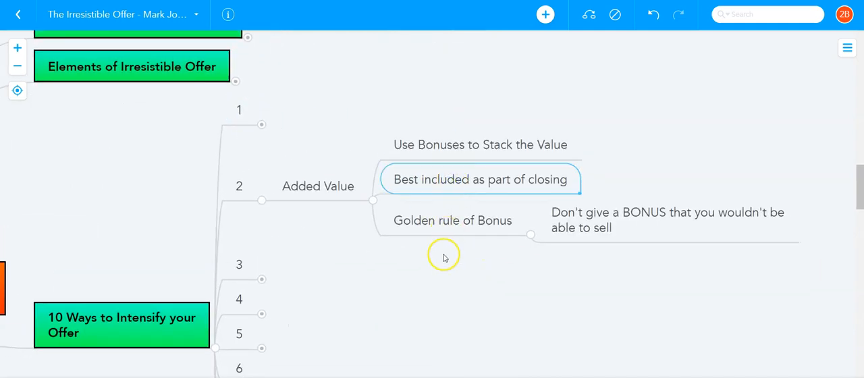
pyautogui.moveTo(446, 259)
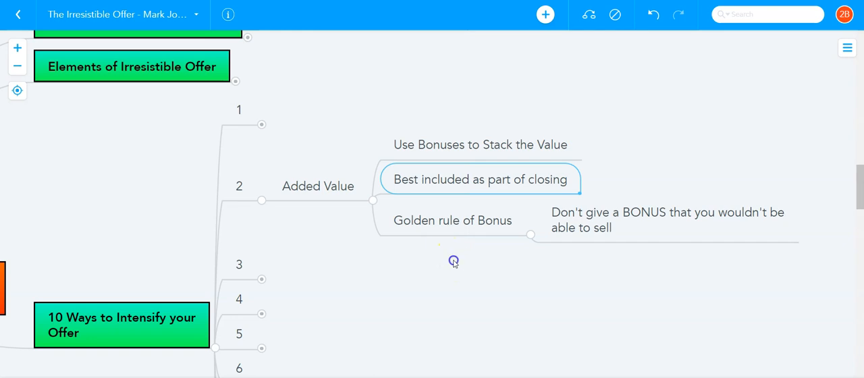
# Step: Scroll the map so Added Value and Risk Reversal come into view
pyautogui.scroll(3)
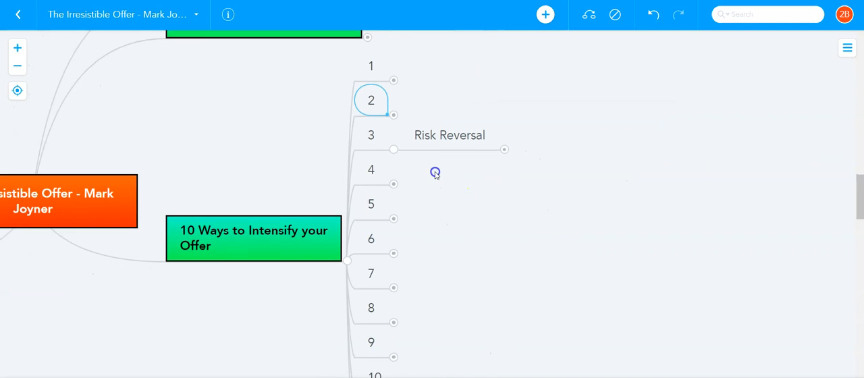
# Step: Expand Risk Reversal and go through the Domino's pizza example and 2000 Books notes
pyautogui.click(505, 148)
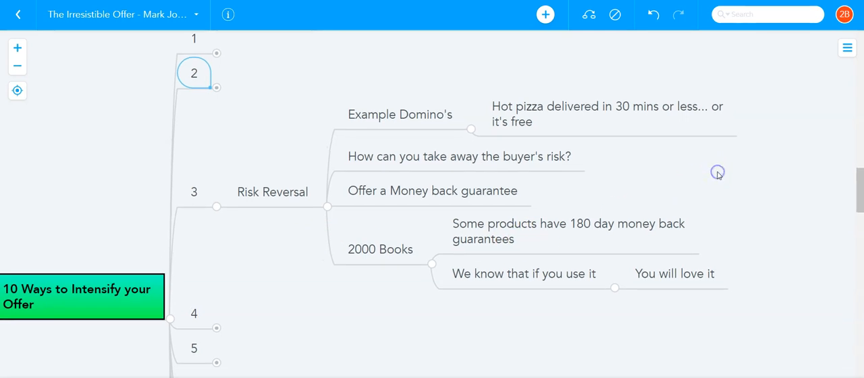
pyautogui.moveTo(672, 143)
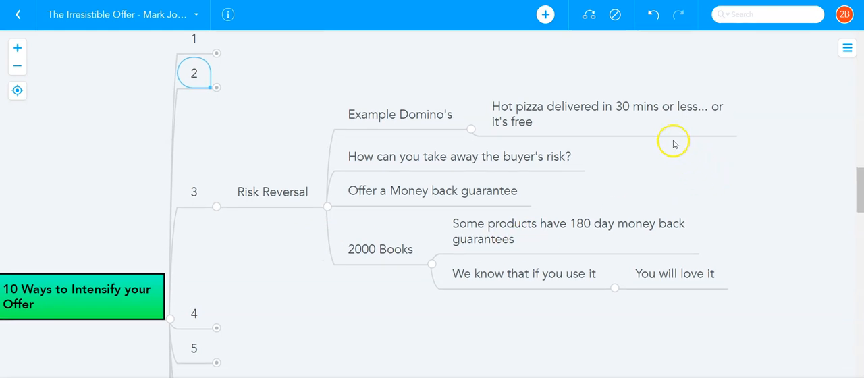
pyautogui.click(608, 113)
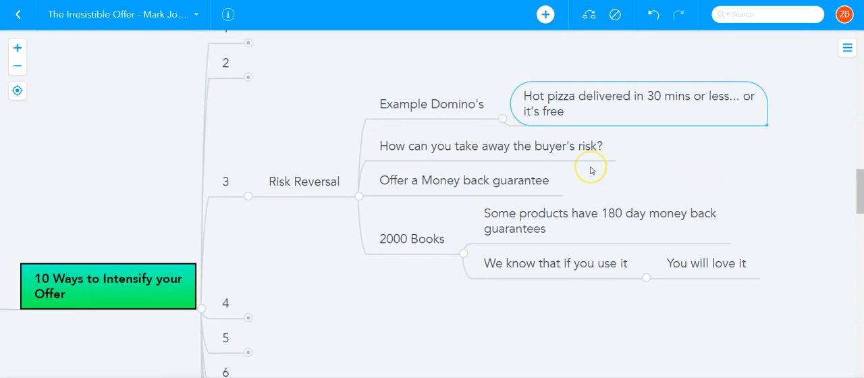
pyautogui.moveTo(590, 170)
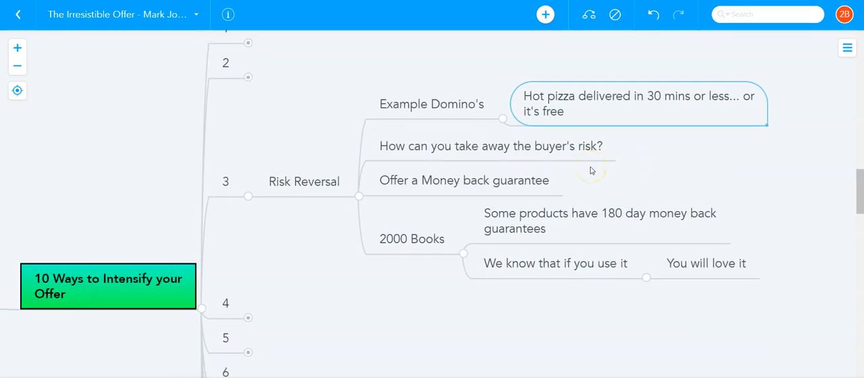
pyautogui.moveTo(641, 170)
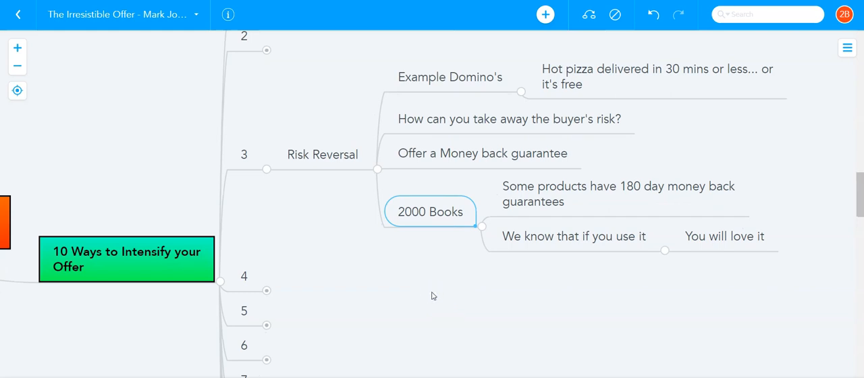
pyautogui.click(435, 293)
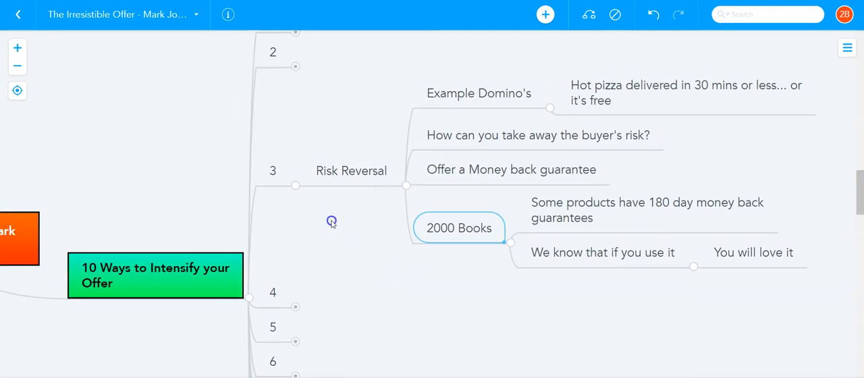
pyautogui.moveTo(299, 194)
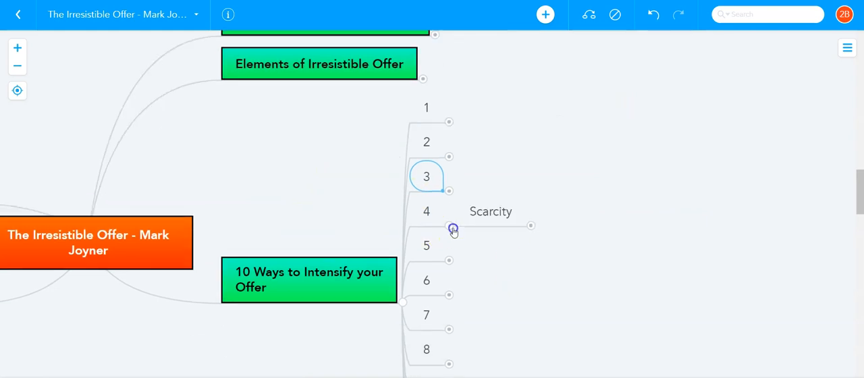
# Step: Scroll up through the Scarcity points on fear of loss and limited-time offers
pyautogui.scroll(3)
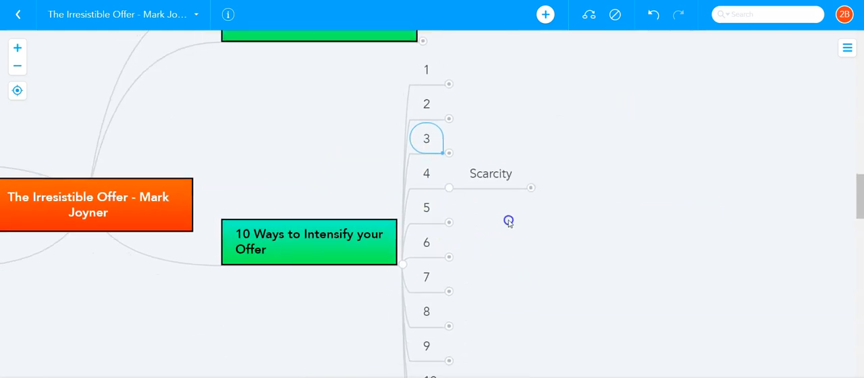
pyautogui.moveTo(529, 189)
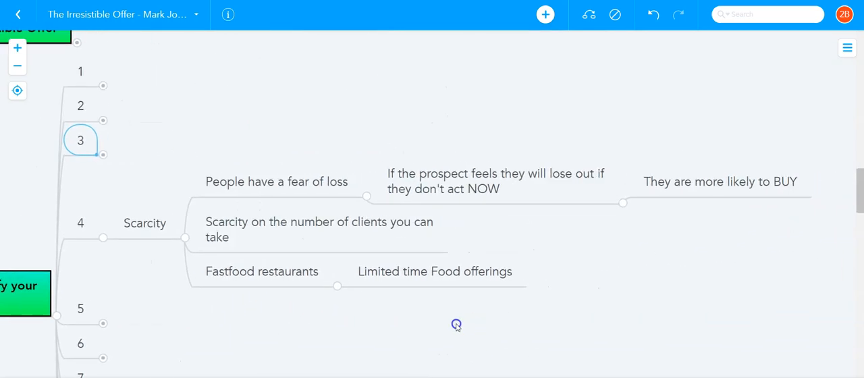
pyautogui.moveTo(450, 327)
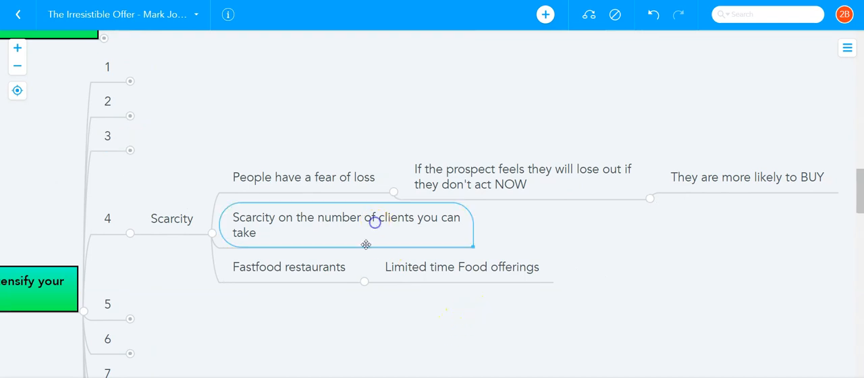
pyautogui.scroll(3)
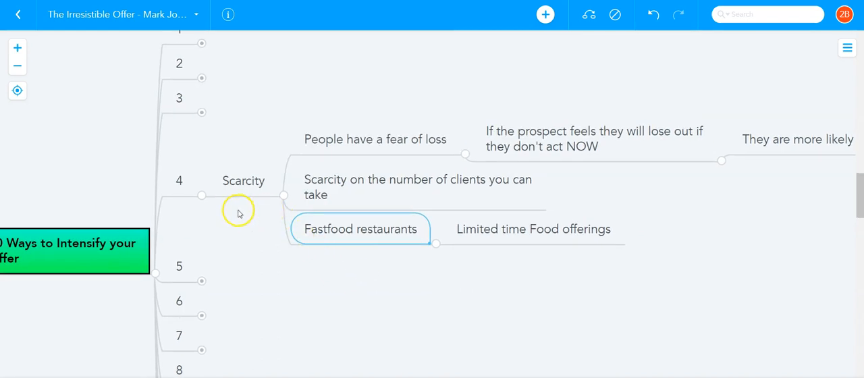
pyautogui.moveTo(205, 202)
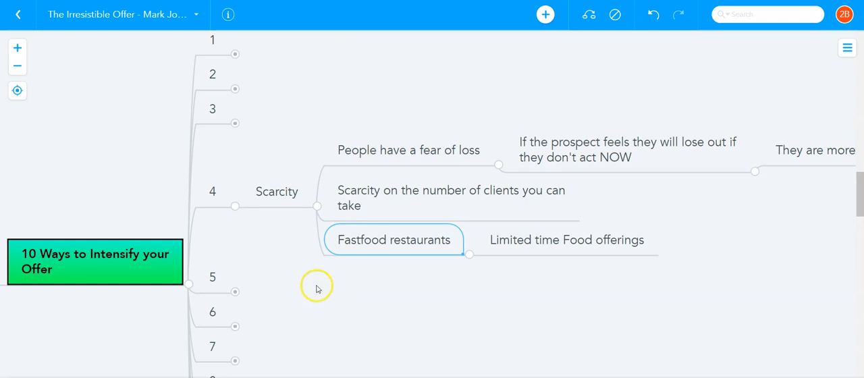
pyautogui.moveTo(317, 289)
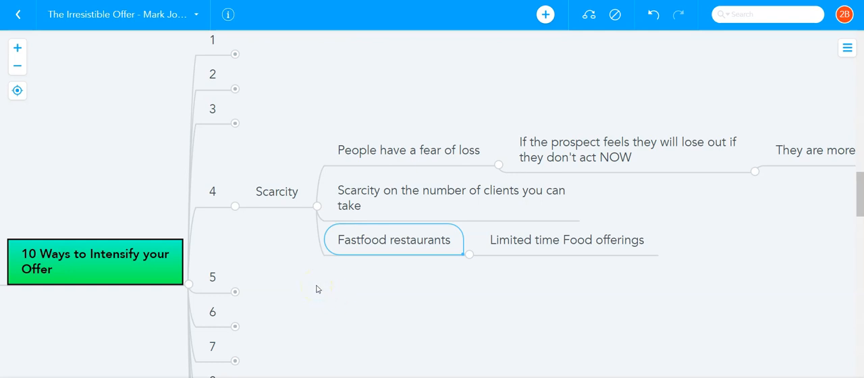
pyautogui.moveTo(286, 279)
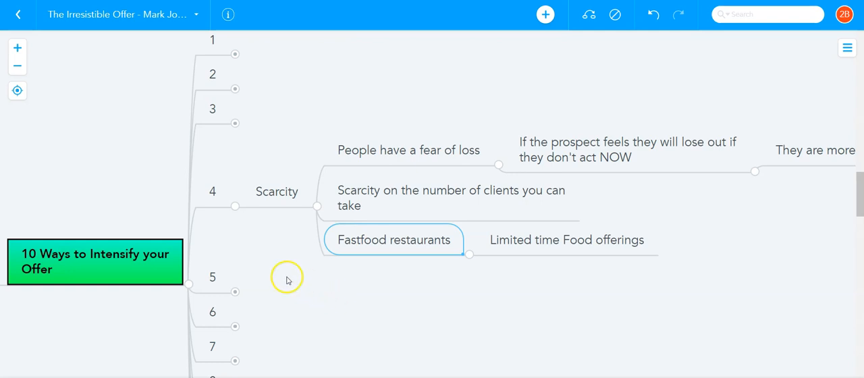
pyautogui.moveTo(230, 211)
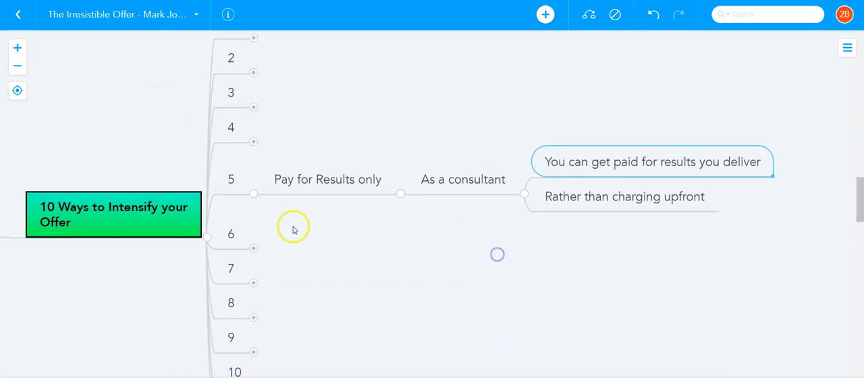
pyautogui.moveTo(254, 195)
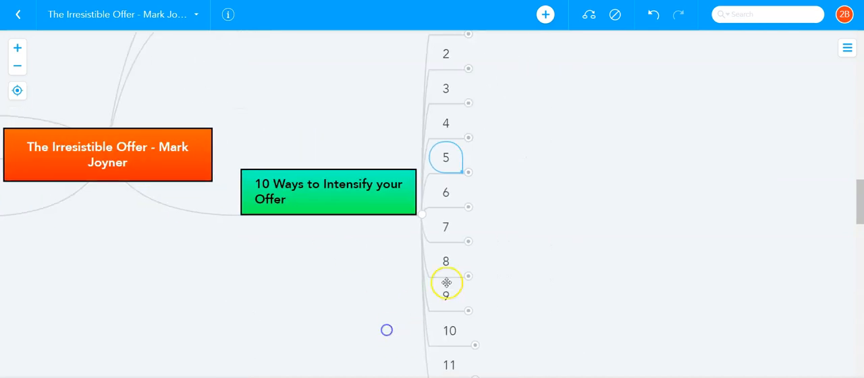
# Step: Expand the sixth way, Try before you buy, to show the 2000 Books free-trial notes
pyautogui.click(468, 211)
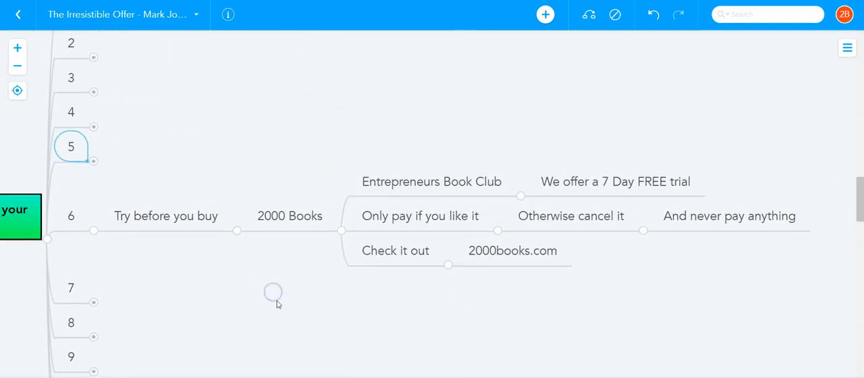
# Step: Select the Entrepreneurs Book Club idea under Try before you buy
pyautogui.click(432, 181)
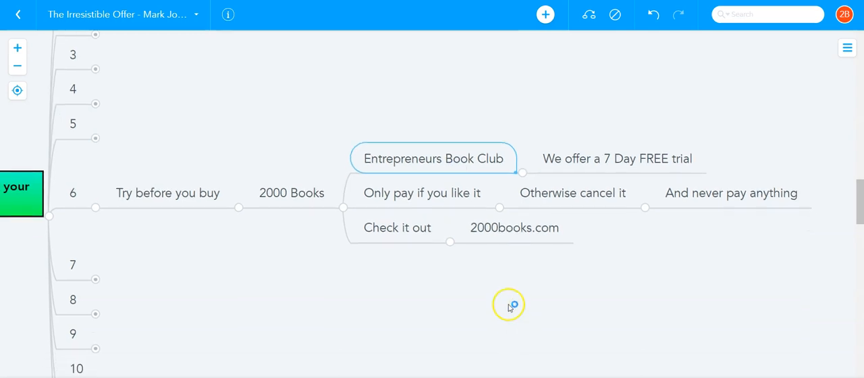
pyautogui.moveTo(511, 308)
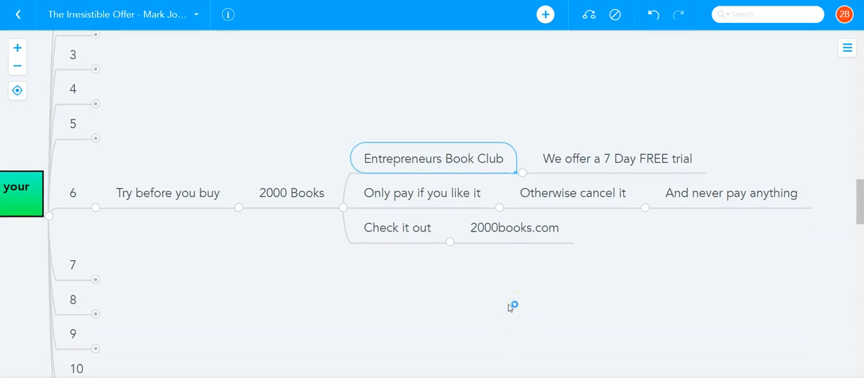
pyautogui.moveTo(511, 308)
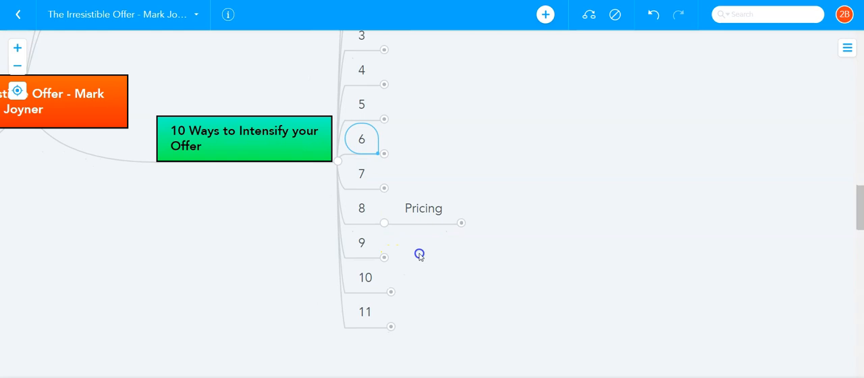
# Step: Go through Pricing ideas: comparison to other expenses, actual value, and feeling like a bargain
pyautogui.click(461, 223)
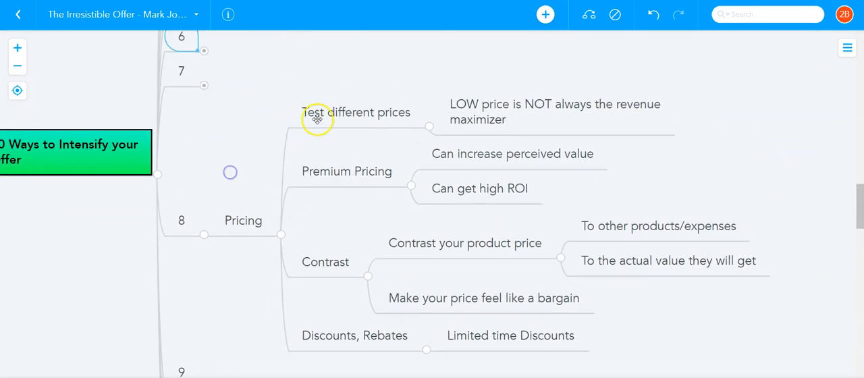
pyautogui.scroll(3)
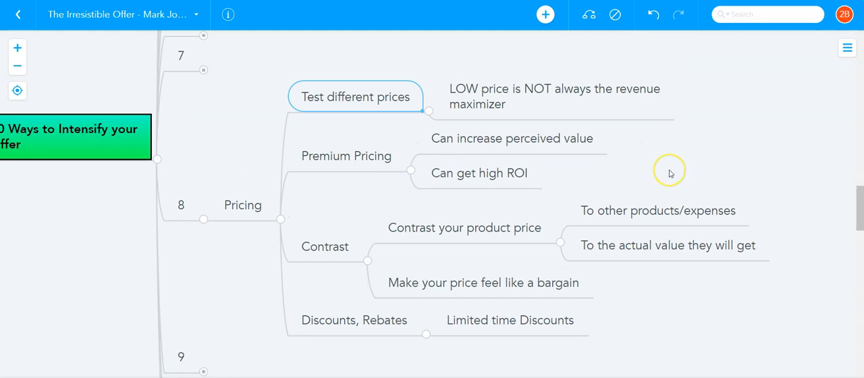
pyautogui.moveTo(670, 173)
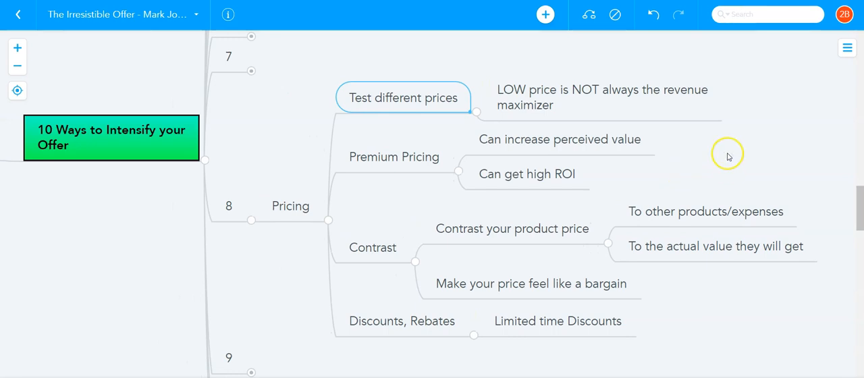
pyautogui.moveTo(728, 157)
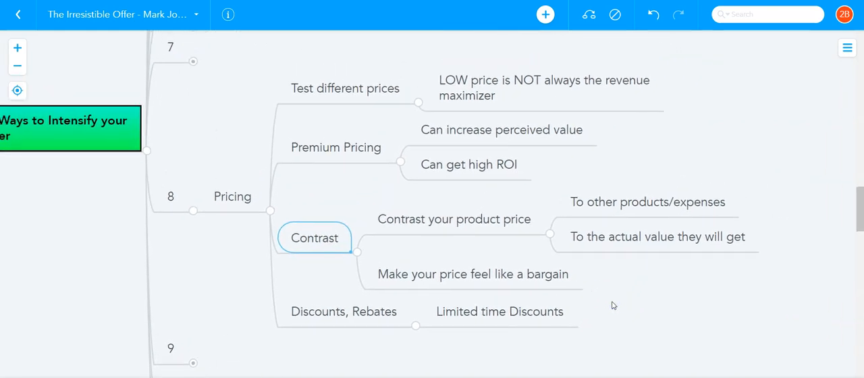
pyautogui.click(647, 202)
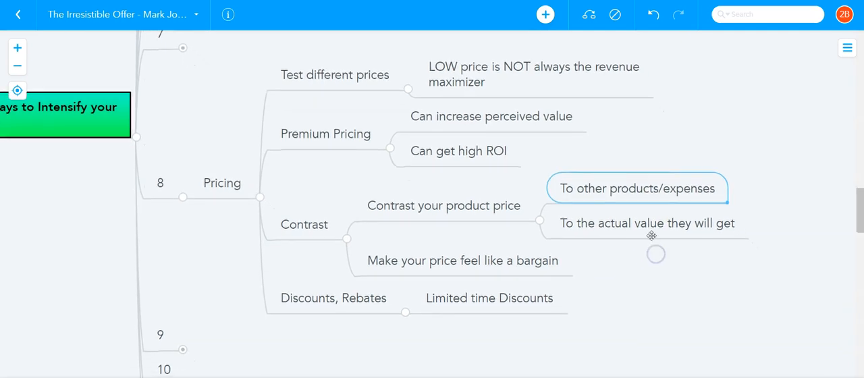
pyautogui.click(645, 223)
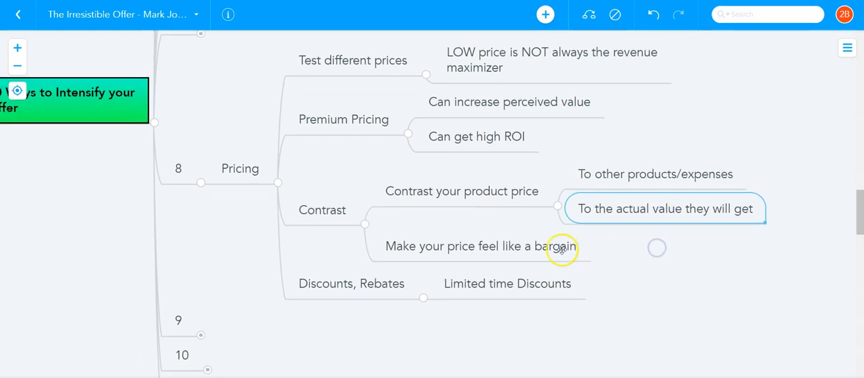
pyautogui.click(482, 246)
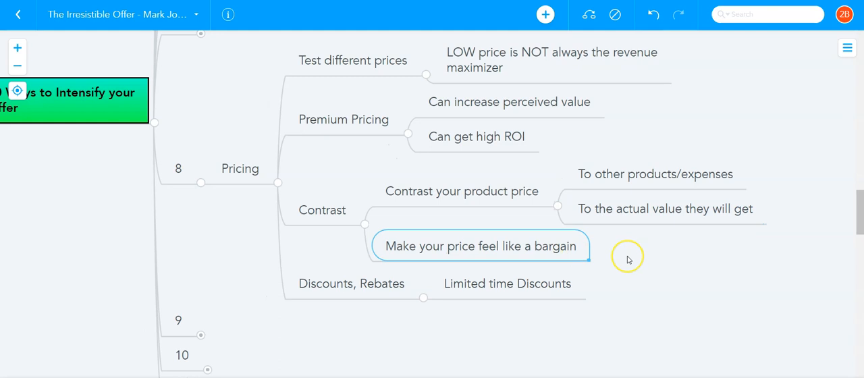
pyautogui.moveTo(627, 259)
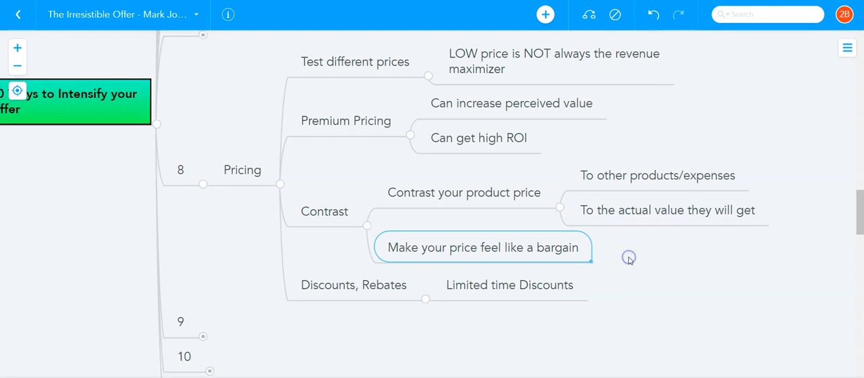
pyautogui.moveTo(621, 262)
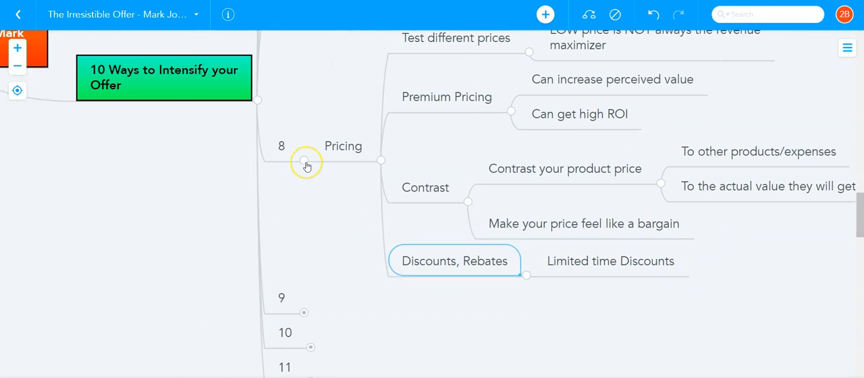
# Step: Collapse Pricing, review 'It's not about your competition' under Uniqueness, then collapse Uniqueness
pyautogui.click(307, 162)
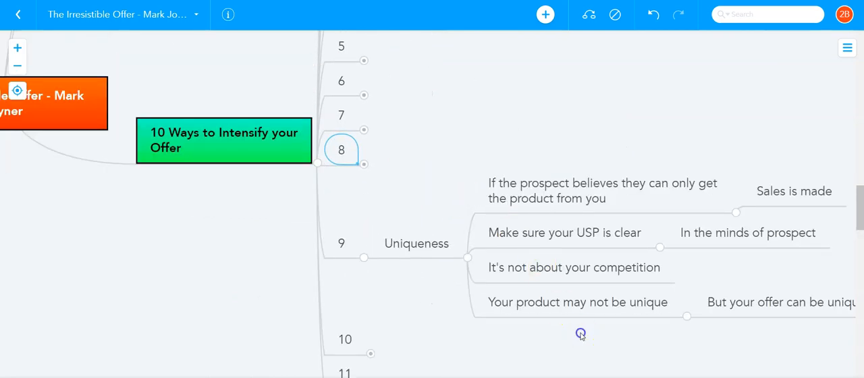
pyautogui.scroll(-3)
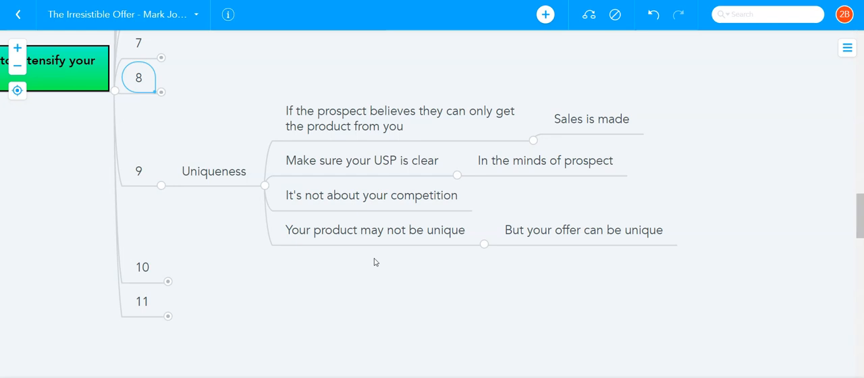
pyautogui.click(370, 195)
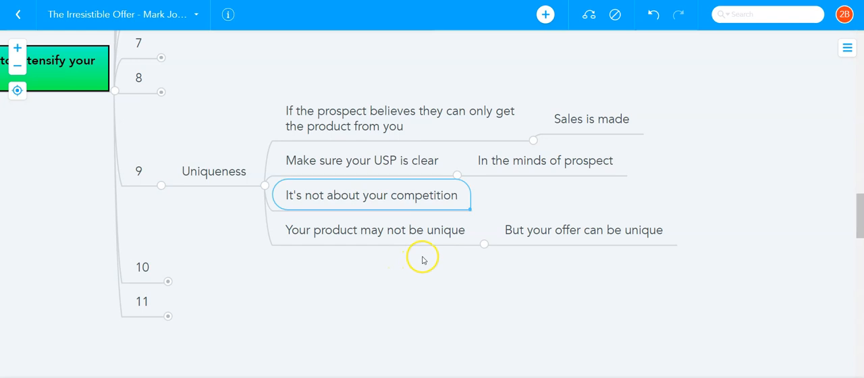
pyautogui.scroll(3)
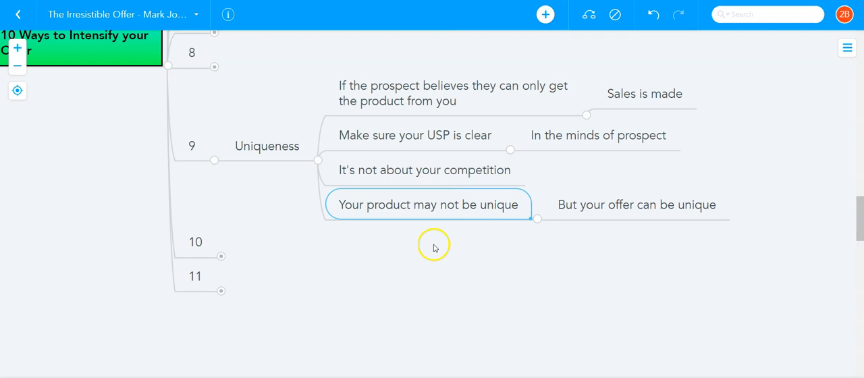
pyautogui.moveTo(318, 167)
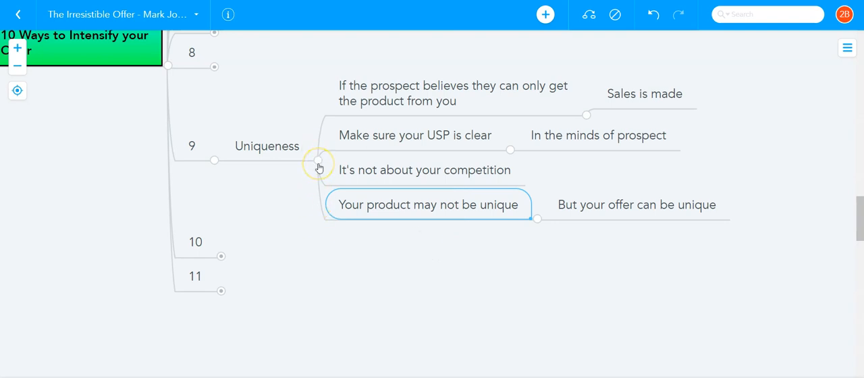
pyautogui.moveTo(319, 168)
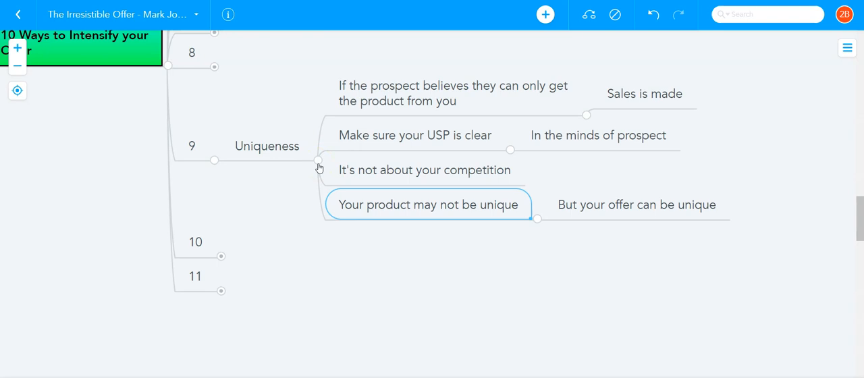
pyautogui.click(319, 161)
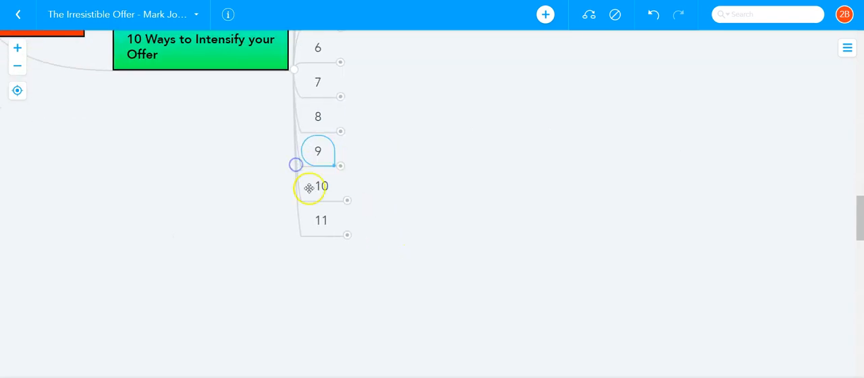
# Step: Go through Brand Value and Positioning: the prospect's mind category and creating a buyer position
pyautogui.click(347, 200)
pyautogui.write('As the brand value increases')
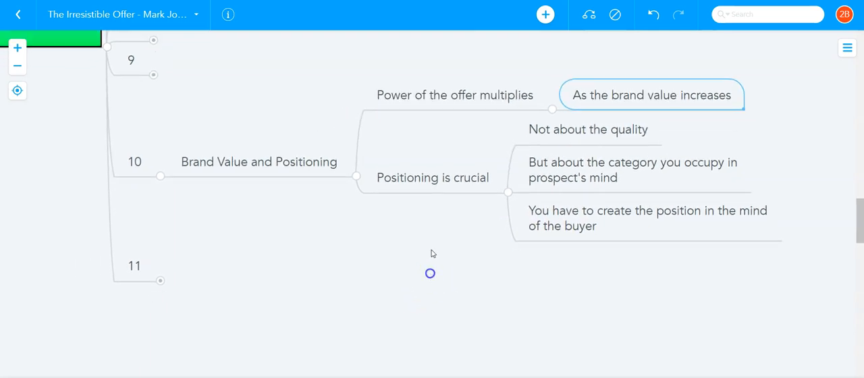
pyautogui.click(432, 177)
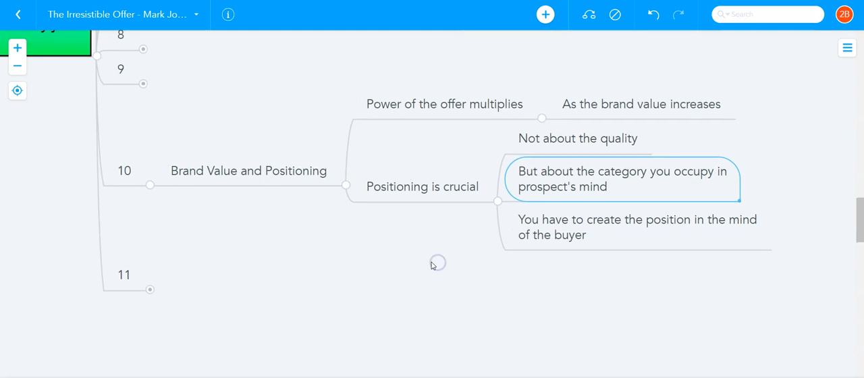
pyautogui.moveTo(512, 253)
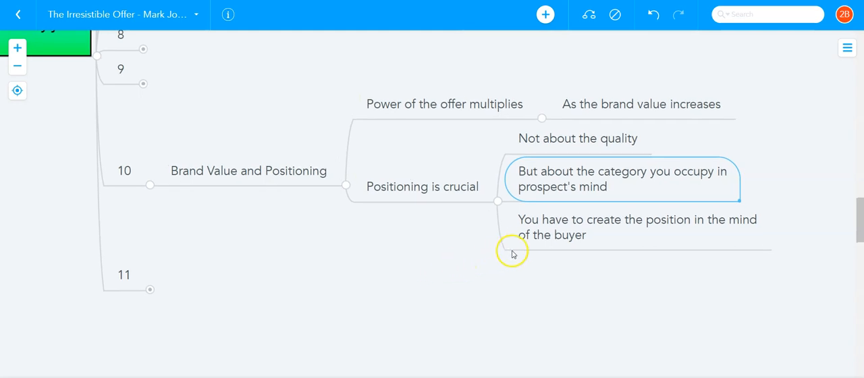
pyautogui.click(634, 227)
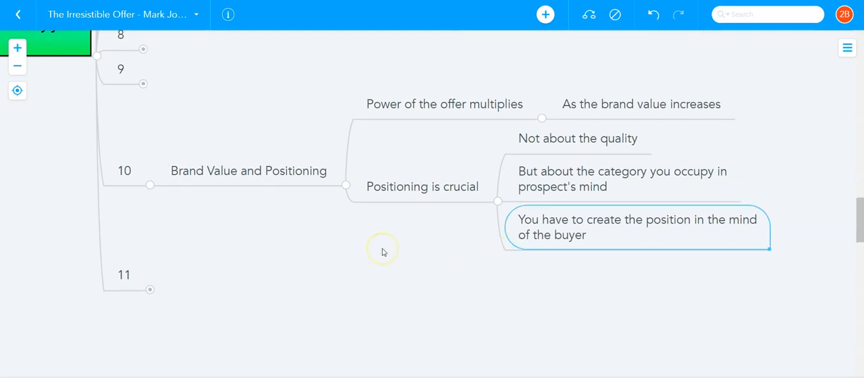
pyautogui.moveTo(383, 252)
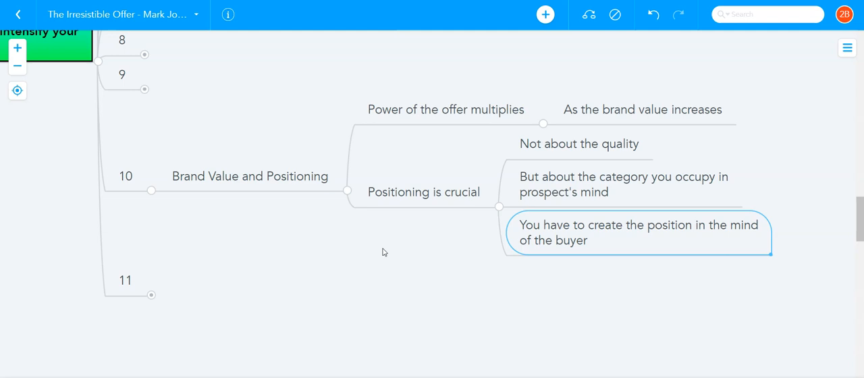
pyautogui.moveTo(151, 299)
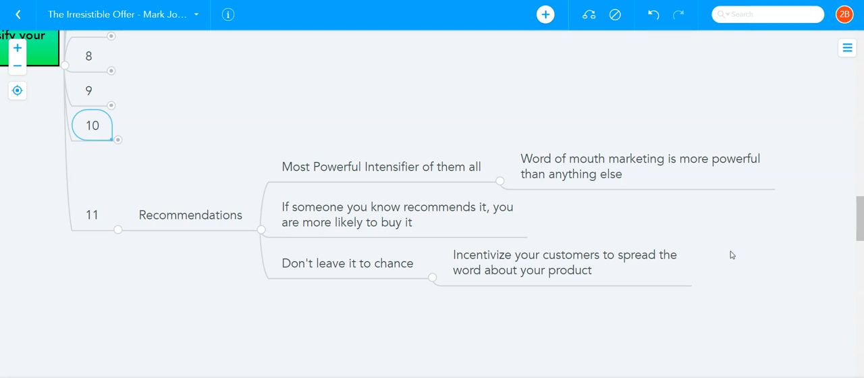
pyautogui.moveTo(483, 339)
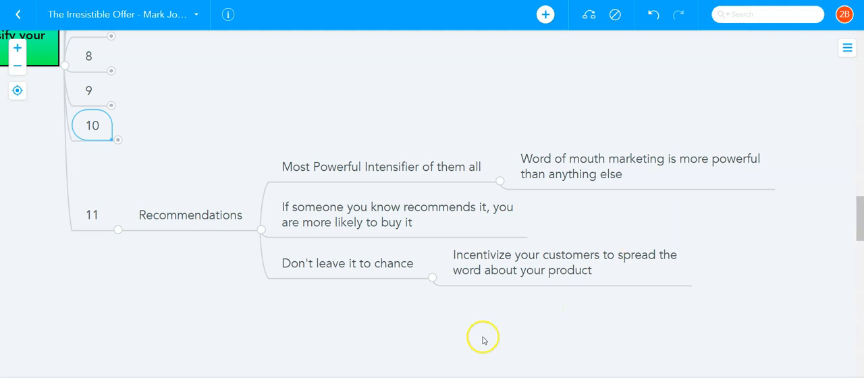
# Step: Review Recommendations' 'Don't leave it to chance' idea, then collapse the 10 Ways branch
pyautogui.scroll(-3)
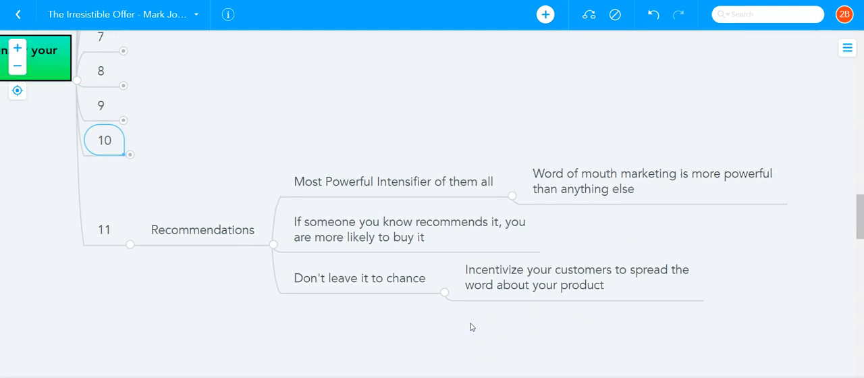
pyautogui.click(359, 278)
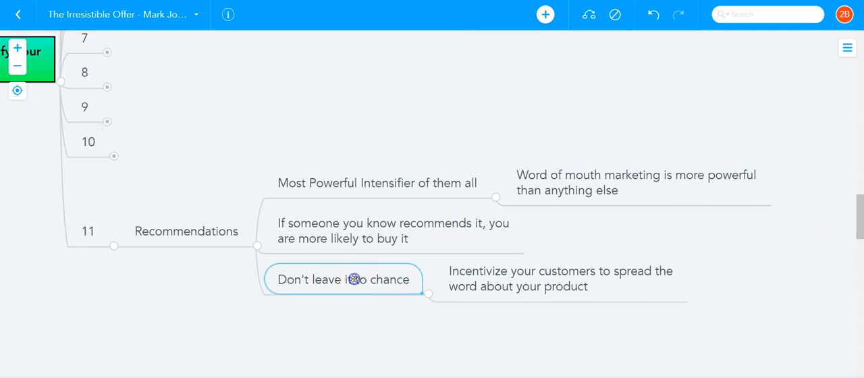
pyautogui.click(560, 278)
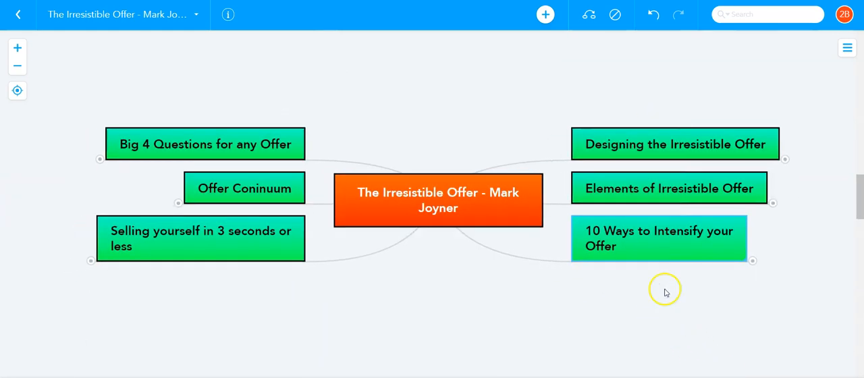
pyautogui.moveTo(659, 307)
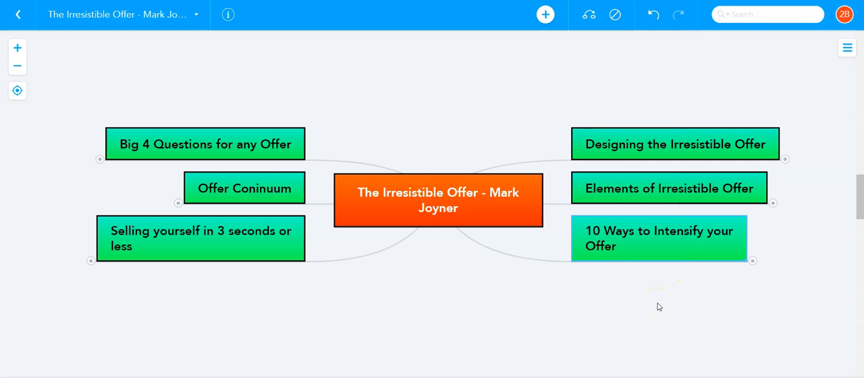
pyautogui.moveTo(659, 307)
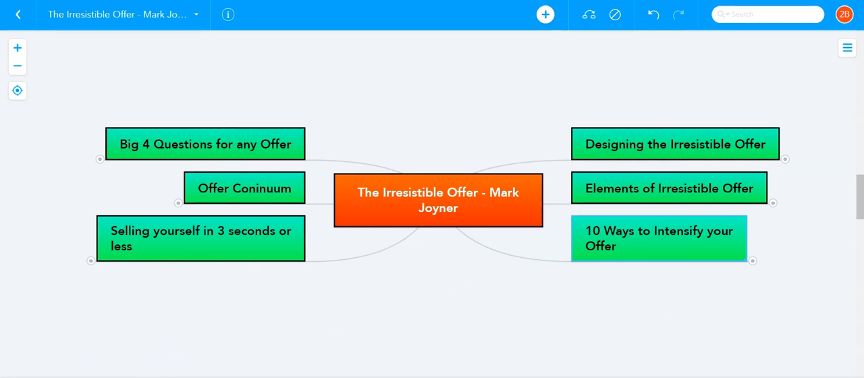